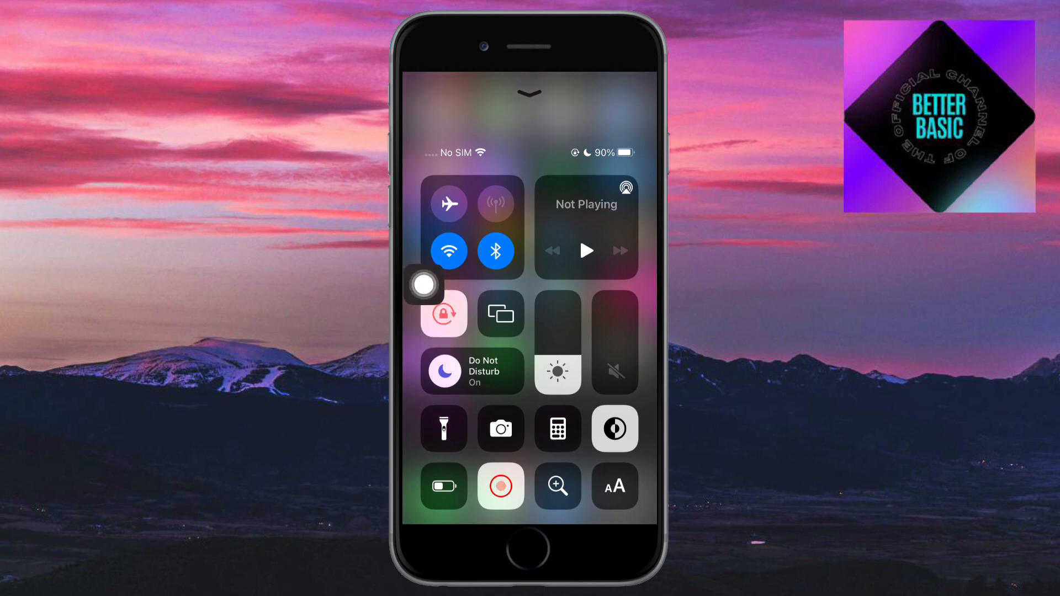
- Toggle the Portrait Orientation Lock off and back on, leaving it enabled alongside Do Not Disturb
left_click(444, 314)
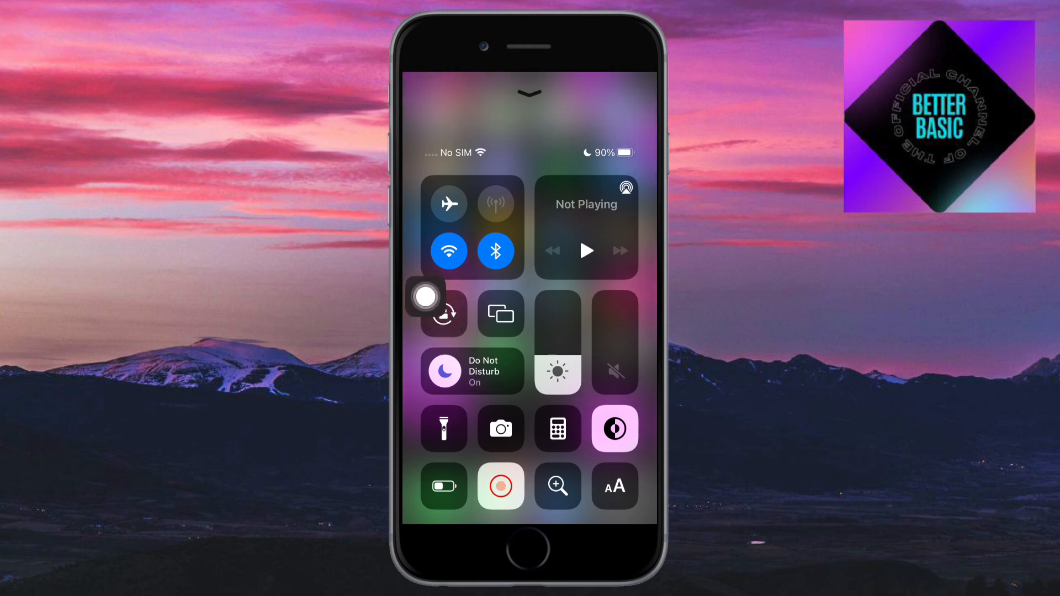
left_click(444, 313)
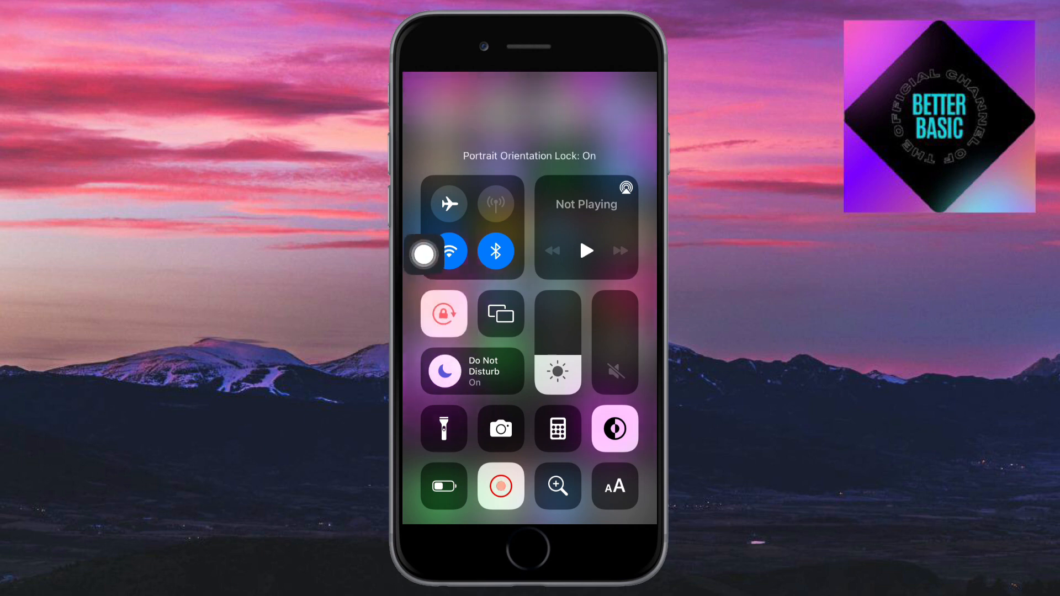